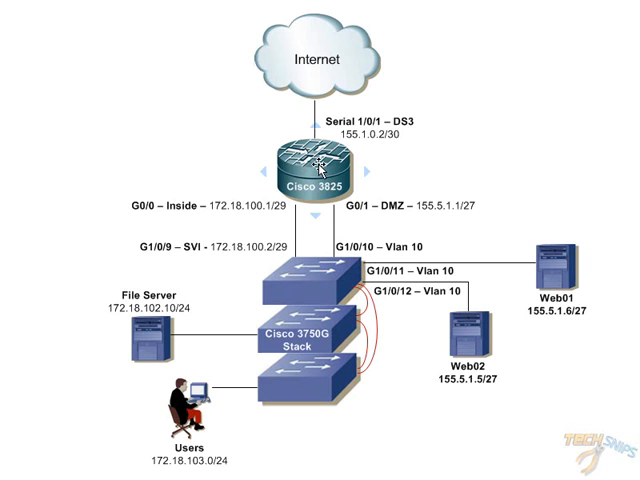
Step: Highlight the Cisco 3750G switch stack, then mark the Cisco 3825 edge router with a red outline
{"action": "left_click", "coordinate": [316, 164]}
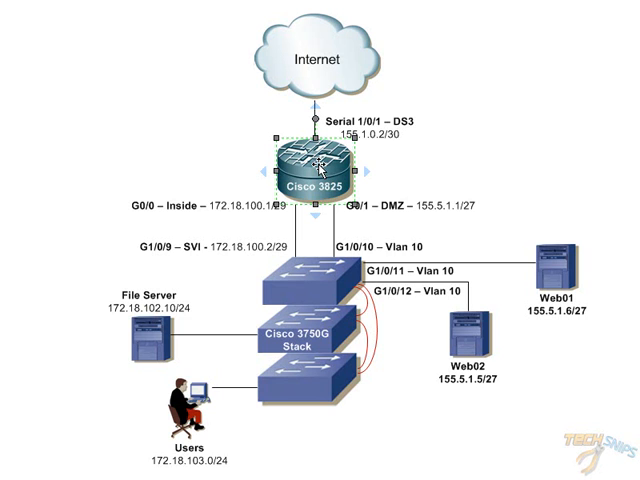
{"action": "mouse_move", "coordinate": [312, 48]}
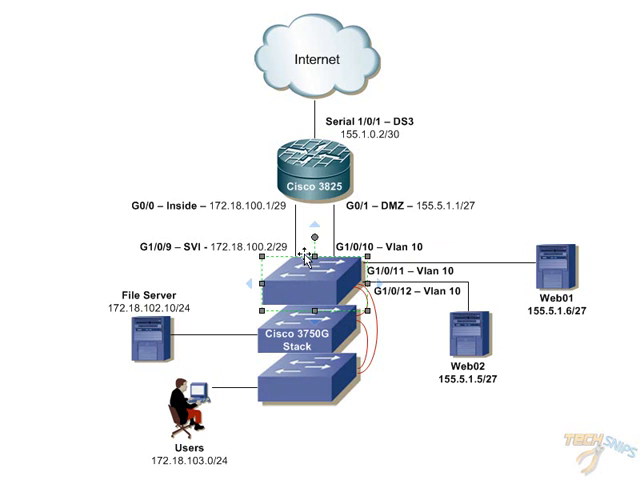
{"action": "mouse_move", "coordinate": [248, 268]}
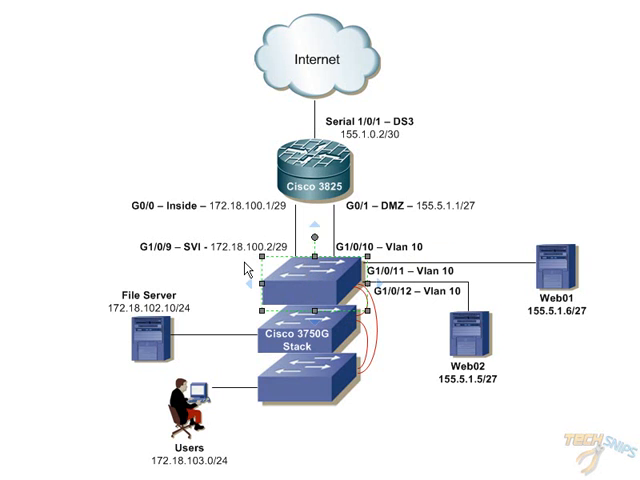
{"action": "mouse_move", "coordinate": [228, 310]}
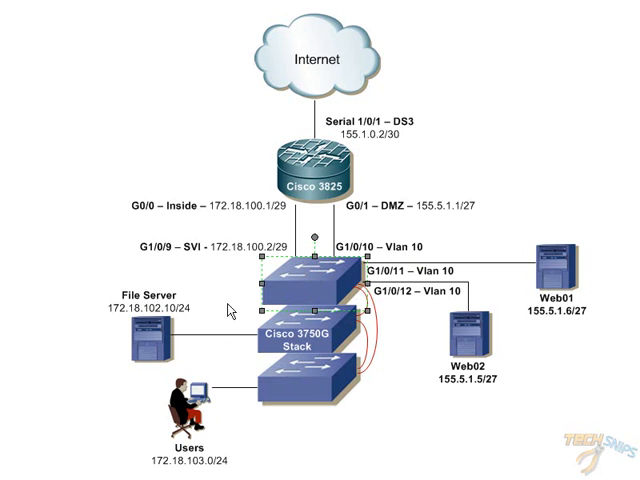
{"action": "left_click", "coordinate": [310, 290]}
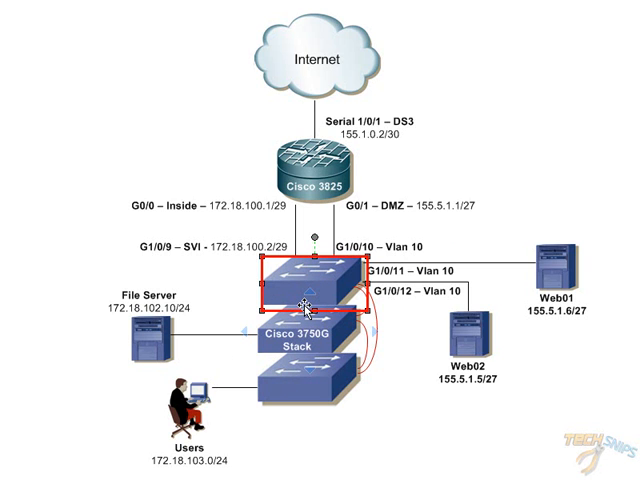
{"action": "left_click", "coordinate": [310, 170]}
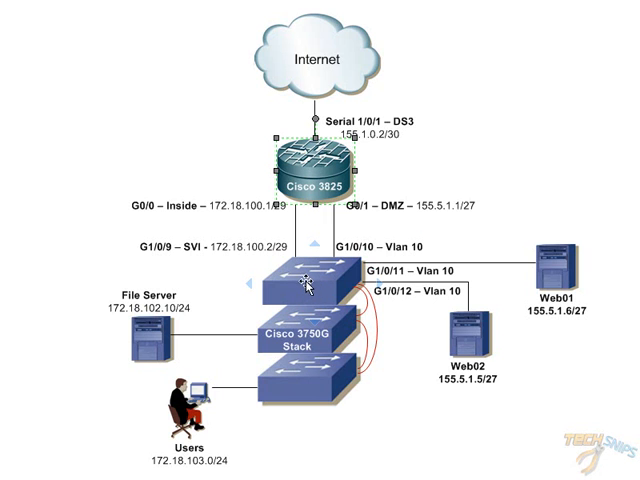
{"action": "mouse_move", "coordinate": [264, 312]}
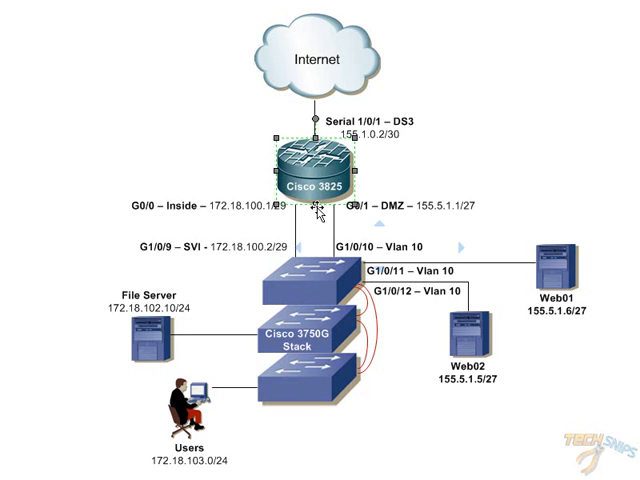
{"action": "left_click", "coordinate": [310, 170]}
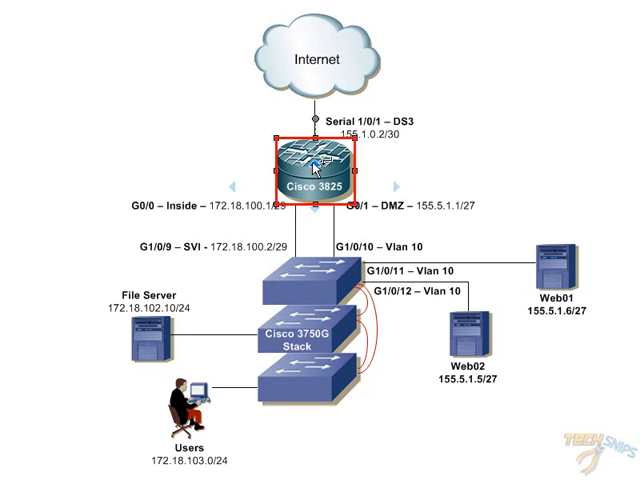